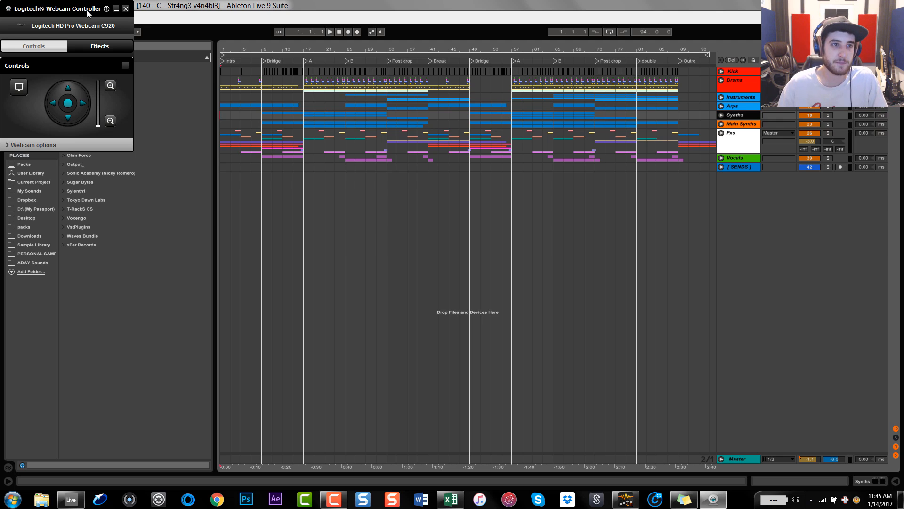
# Bring the arrangement forward, unfold and refold Synths, then unfold the Instruments group.
pyautogui.click(125, 8)
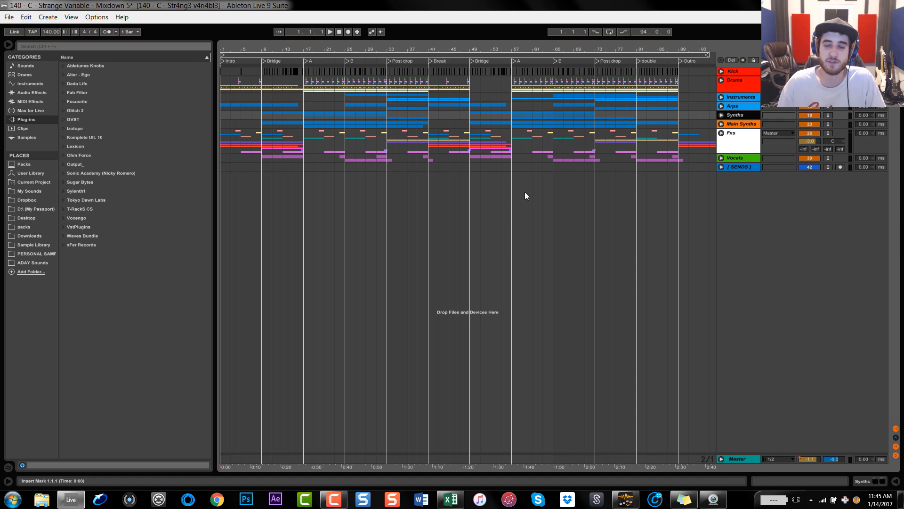
pyautogui.moveTo(581, 200)
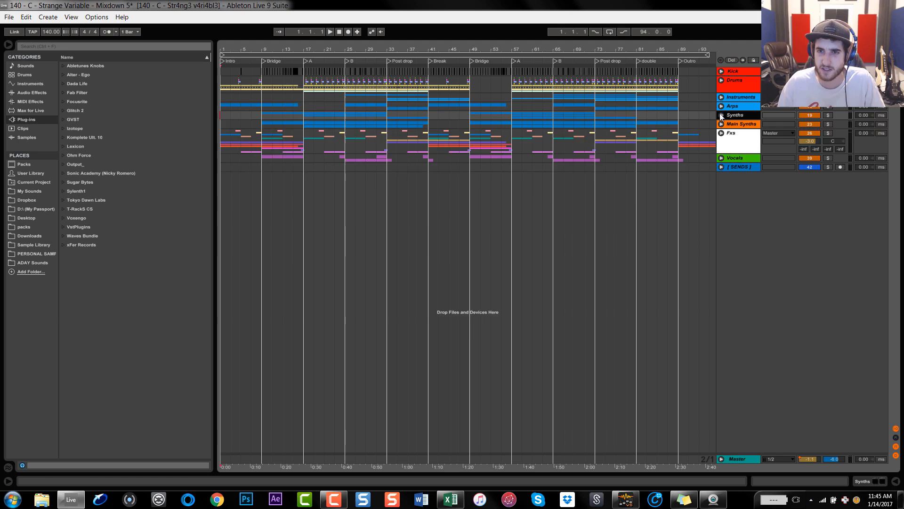
pyautogui.click(721, 114)
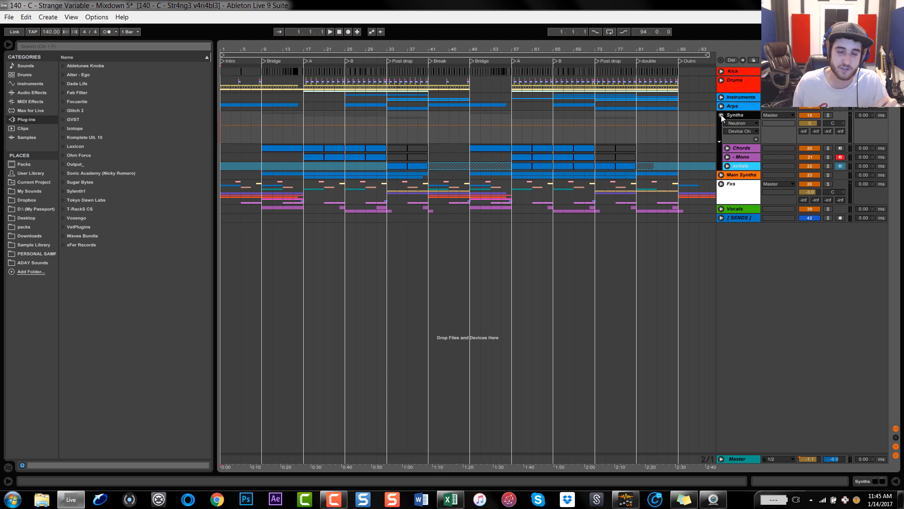
pyautogui.click(721, 114)
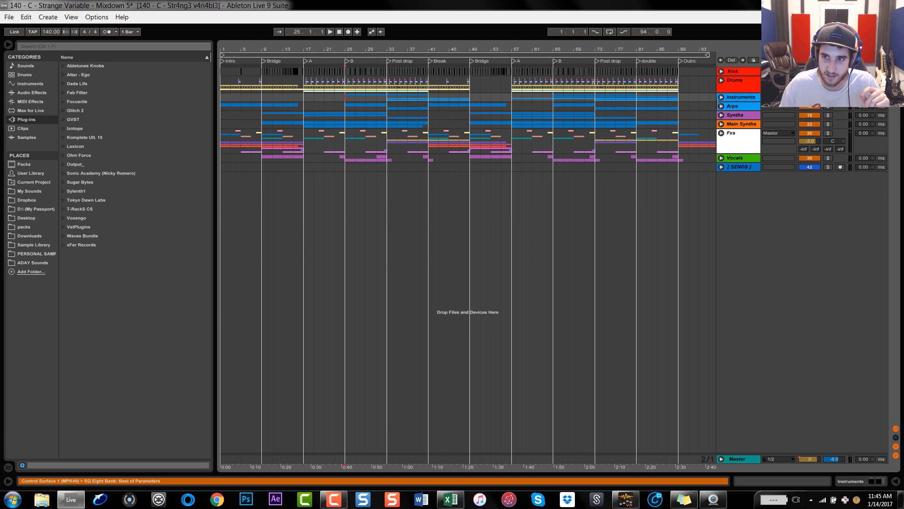
pyautogui.click(721, 97)
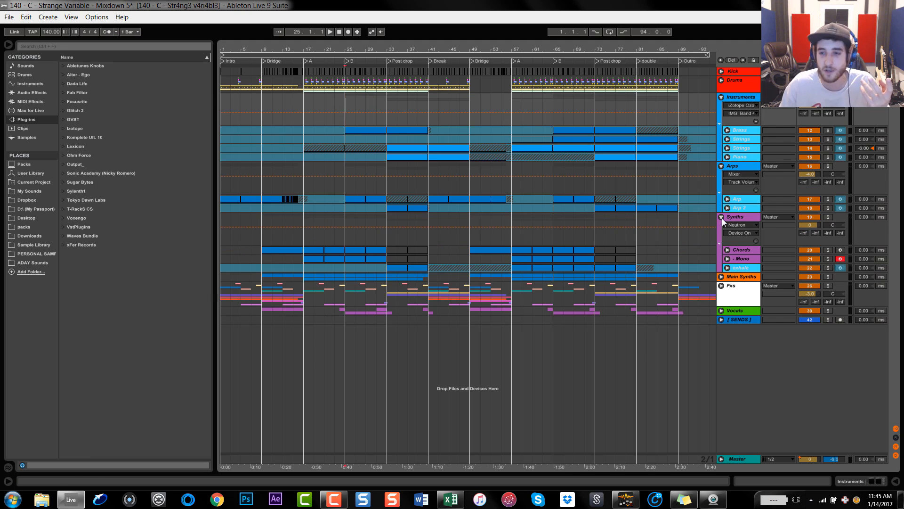
# Start playback of the arrangement.
pyautogui.click(294, 81)
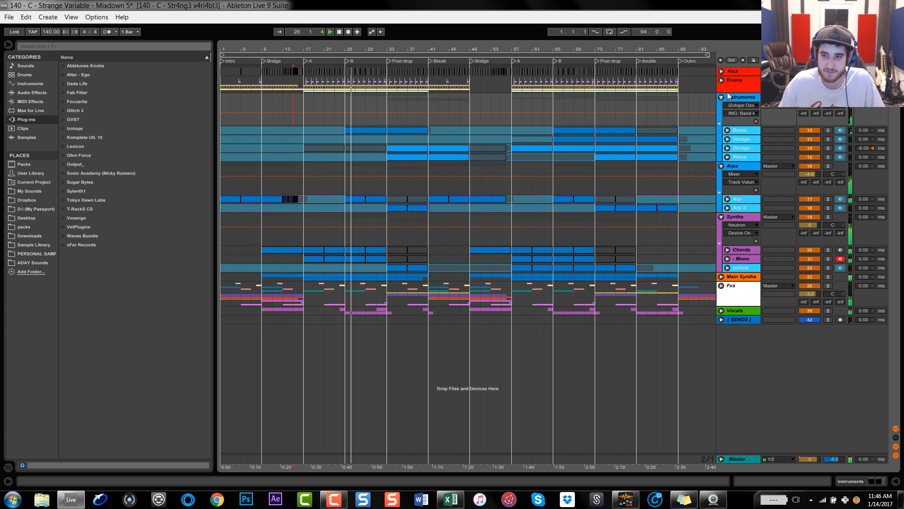
pyautogui.moveTo(766, 171)
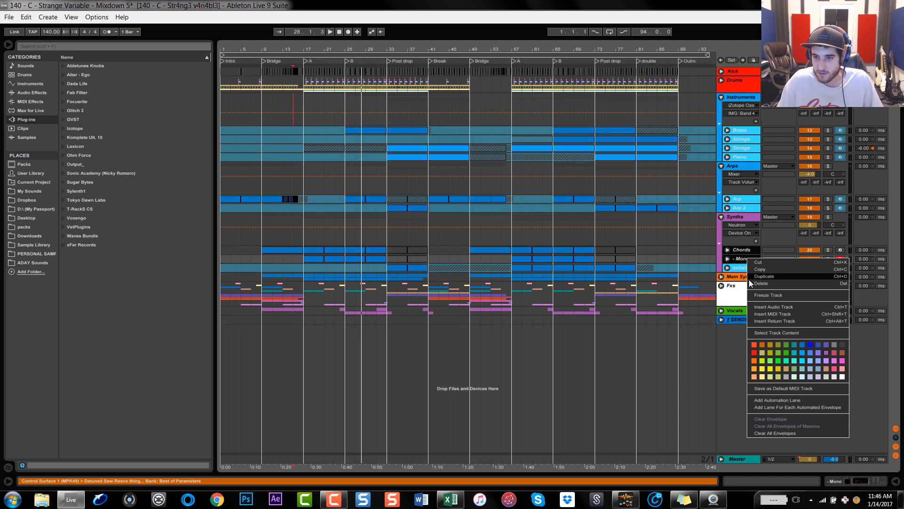
# Try freezing the Chords track, dismiss the warning, fold Main Synths and select Chords.
pyautogui.click(770, 294)
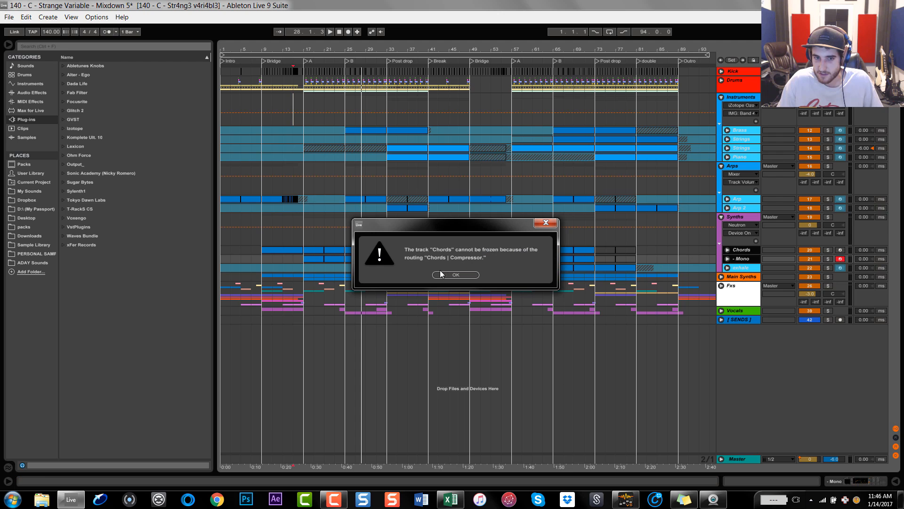
pyautogui.click(455, 274)
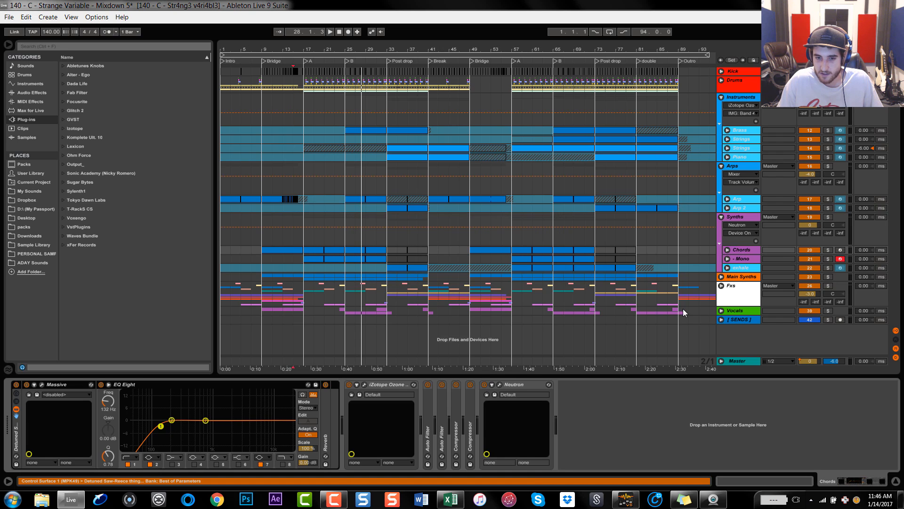
pyautogui.moveTo(470, 406)
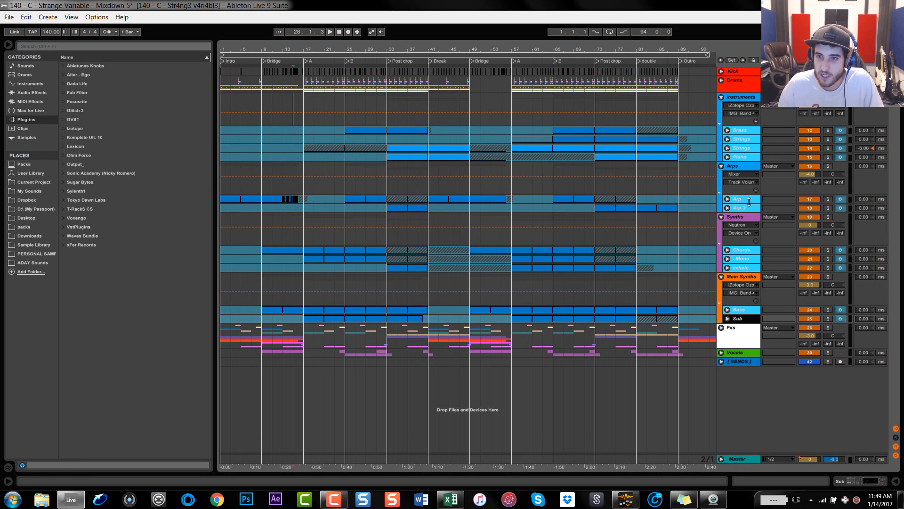
pyautogui.click(684, 113)
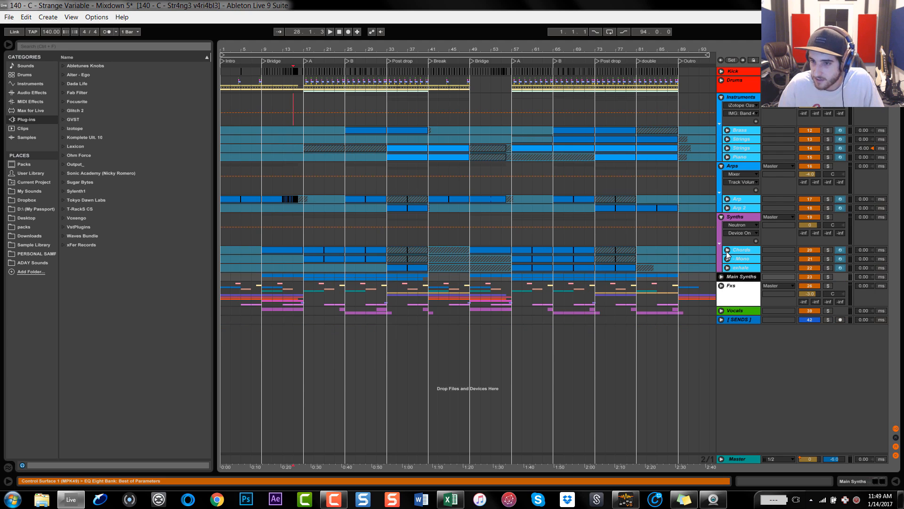
pyautogui.click(742, 250)
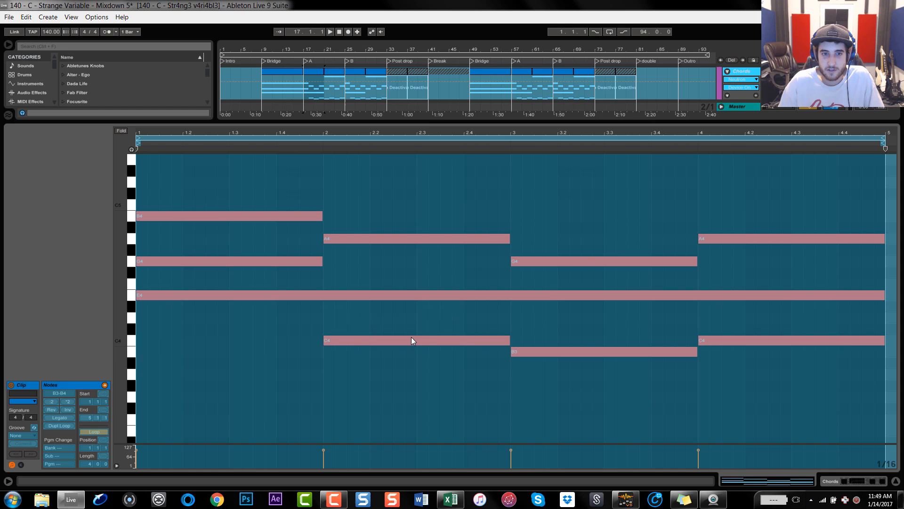
pyautogui.moveTo(397, 337)
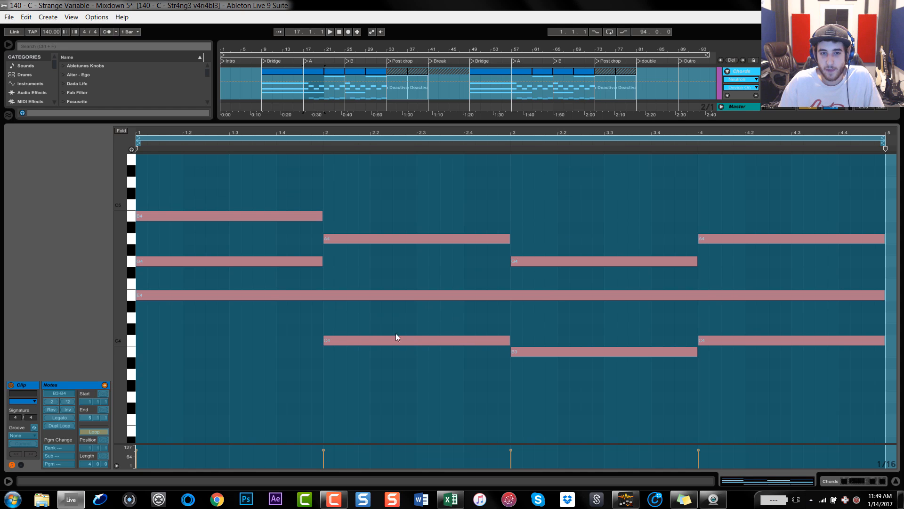
pyautogui.moveTo(272, 285)
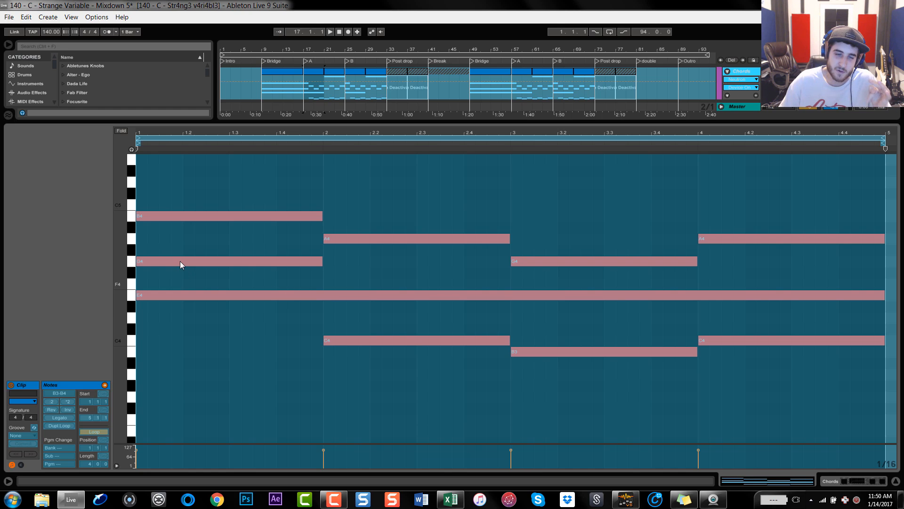
pyautogui.moveTo(218, 221)
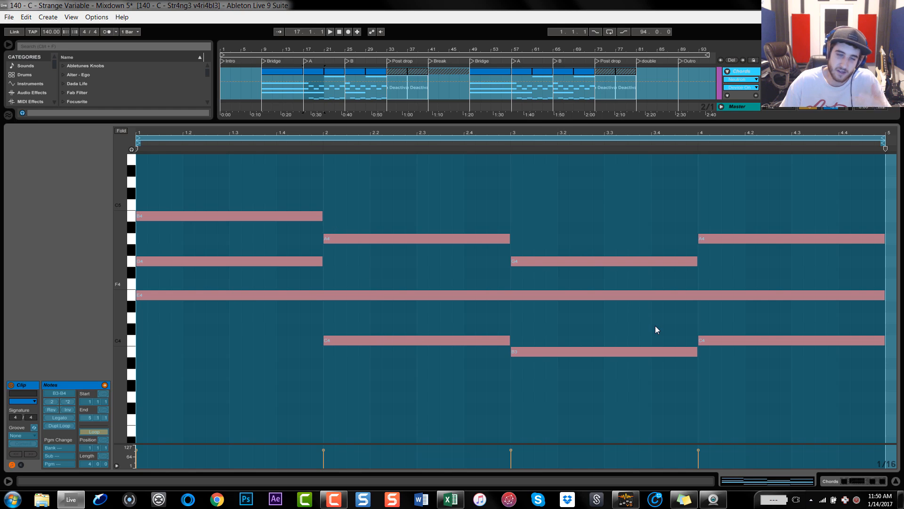
pyautogui.moveTo(290, 207)
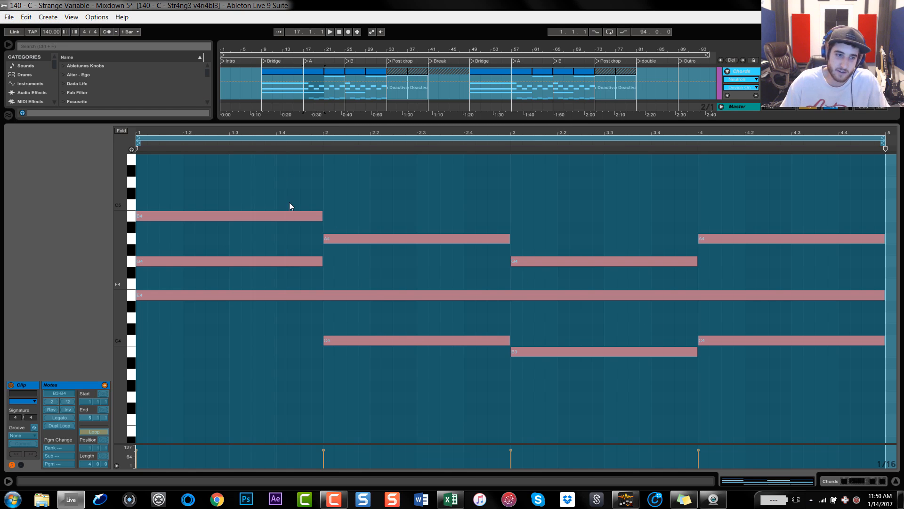
pyautogui.moveTo(201, 297)
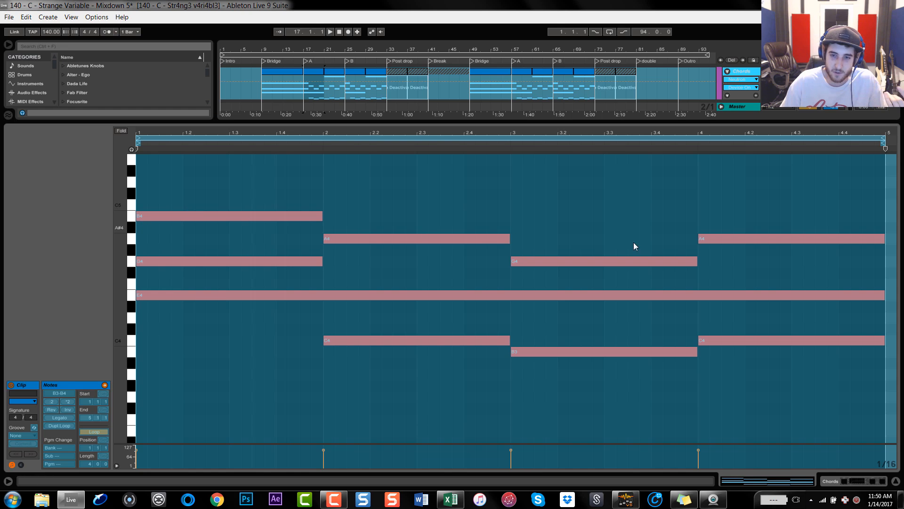
pyautogui.moveTo(169, 303)
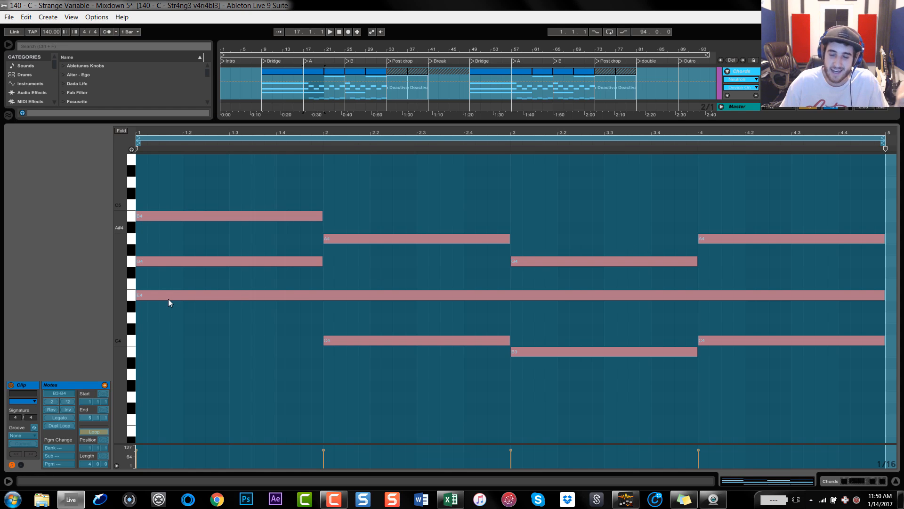
pyautogui.moveTo(170, 288)
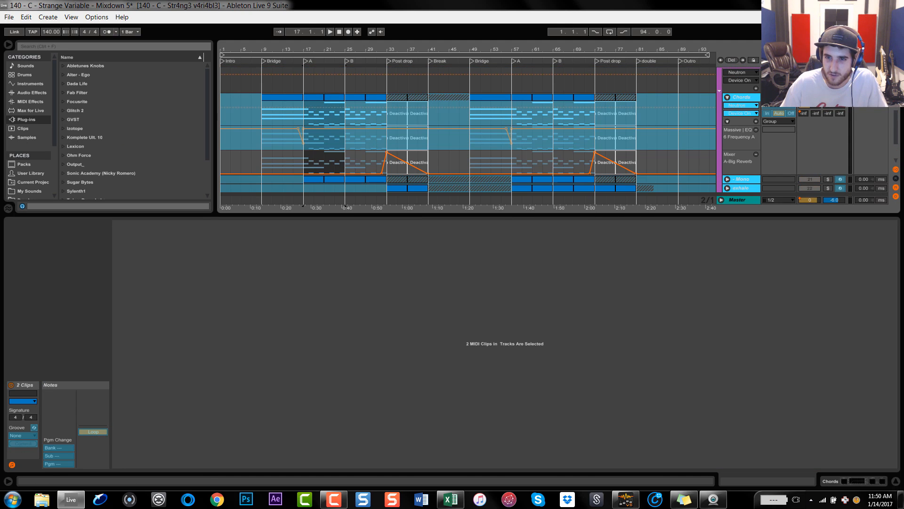
# Play from the current point, then double-click the A-section chord clip.
pyautogui.click(329, 31)
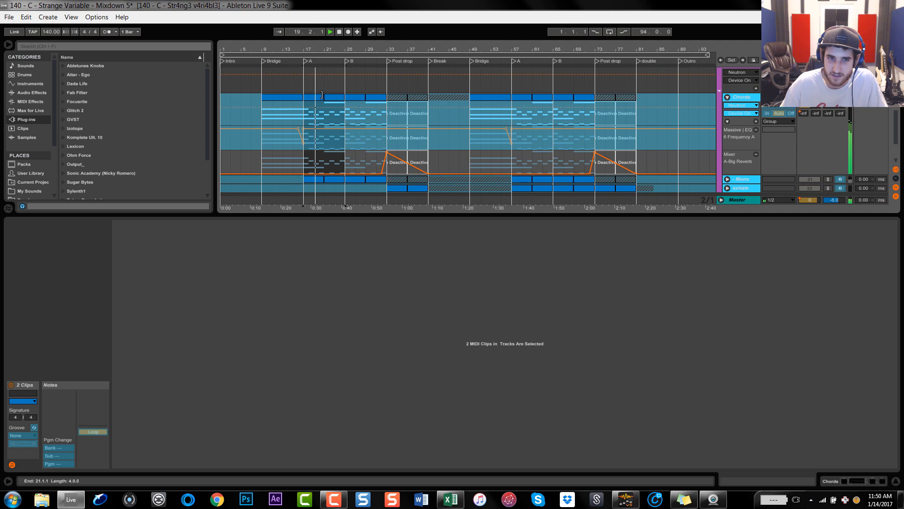
pyautogui.doubleClick(321, 95)
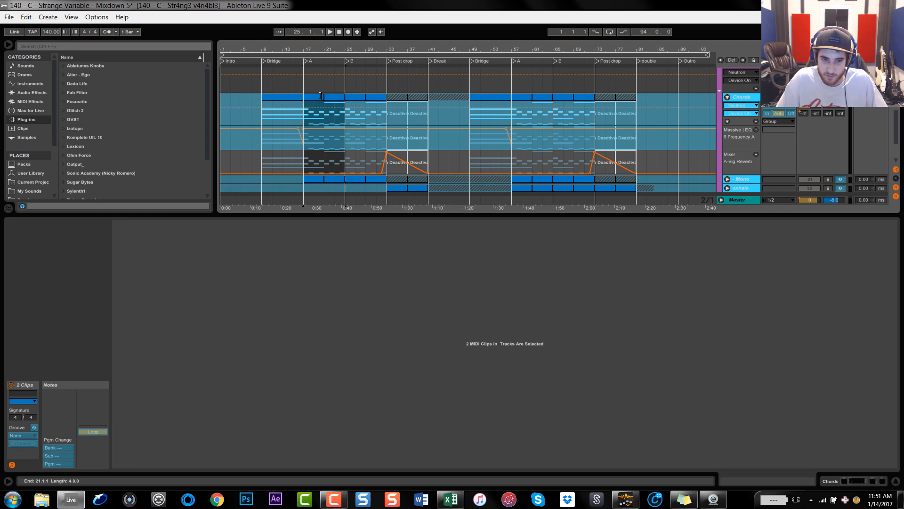
# Open the A-section chord clip in the MIDI Note Editor to see its voicings.
pyautogui.doubleClick(320, 96)
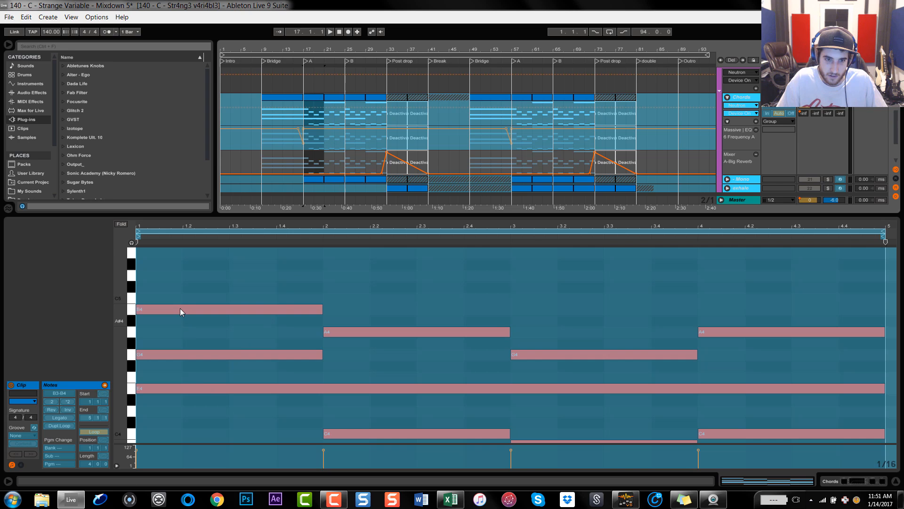
pyautogui.moveTo(178, 365)
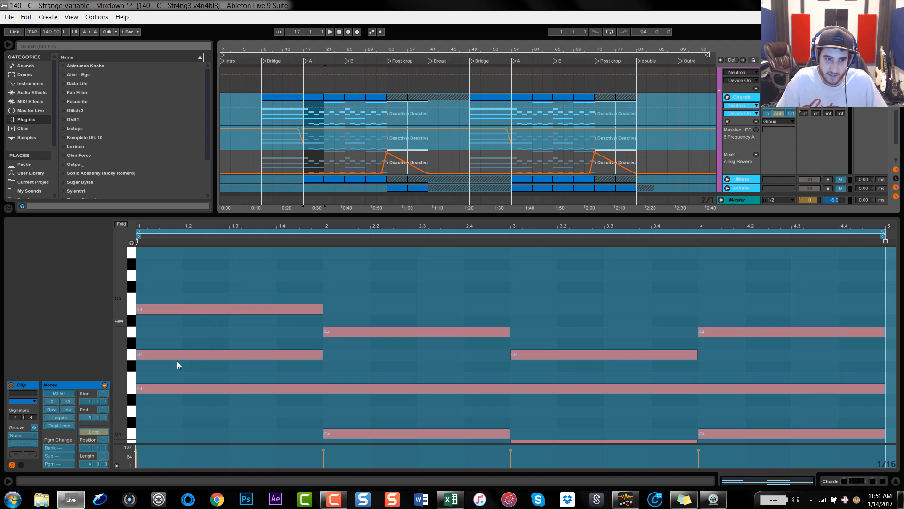
pyautogui.moveTo(175, 360)
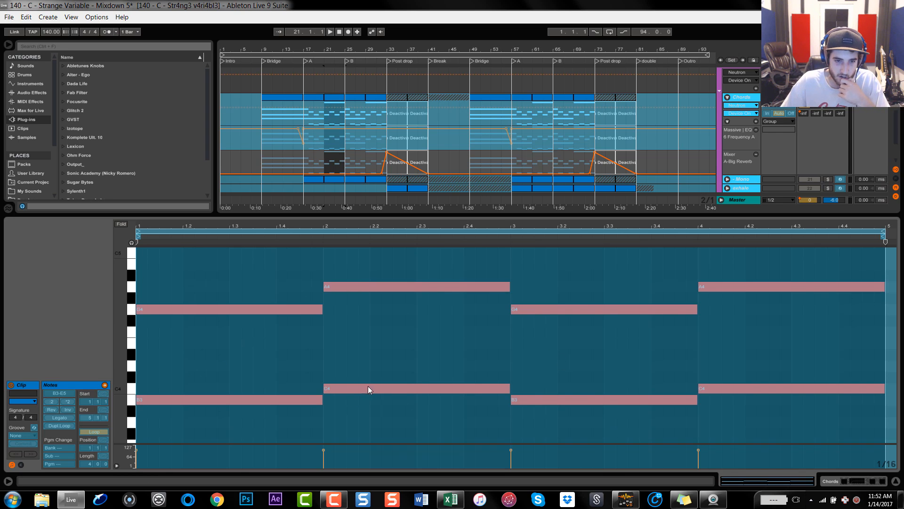
pyautogui.moveTo(610, 301)
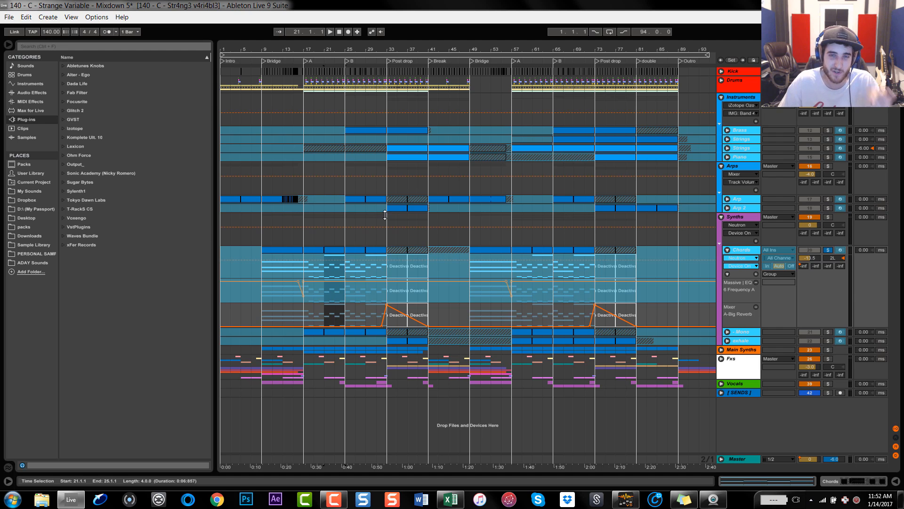
pyautogui.moveTo(287, 274)
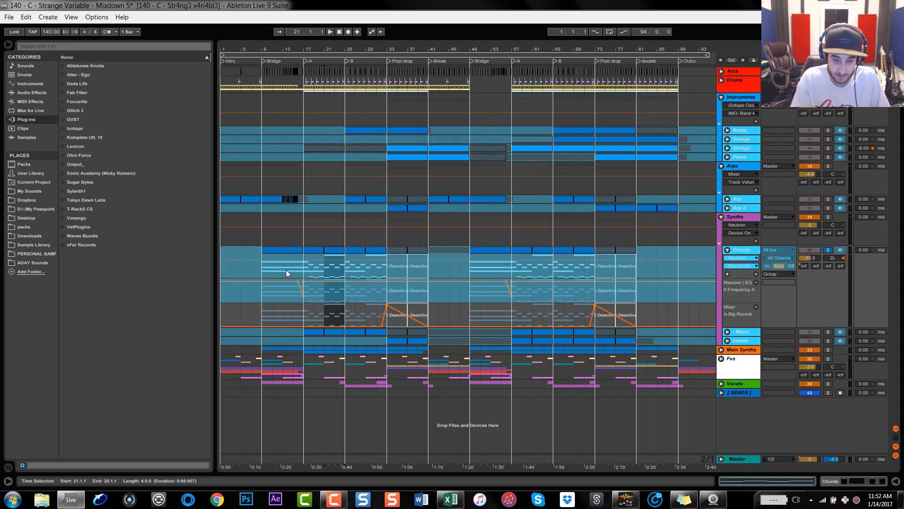
pyautogui.moveTo(358, 217)
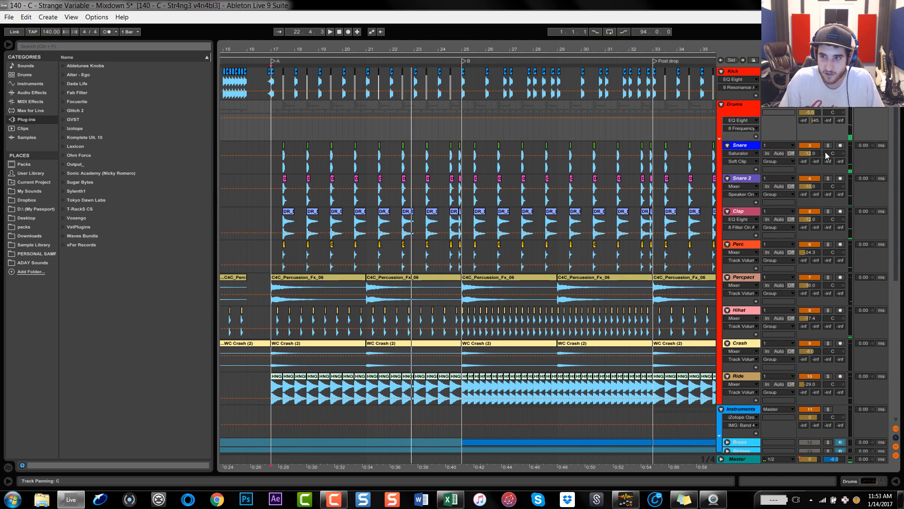
# Solo the Snare track, then toggle the control on the drum track below it.
pyautogui.click(828, 145)
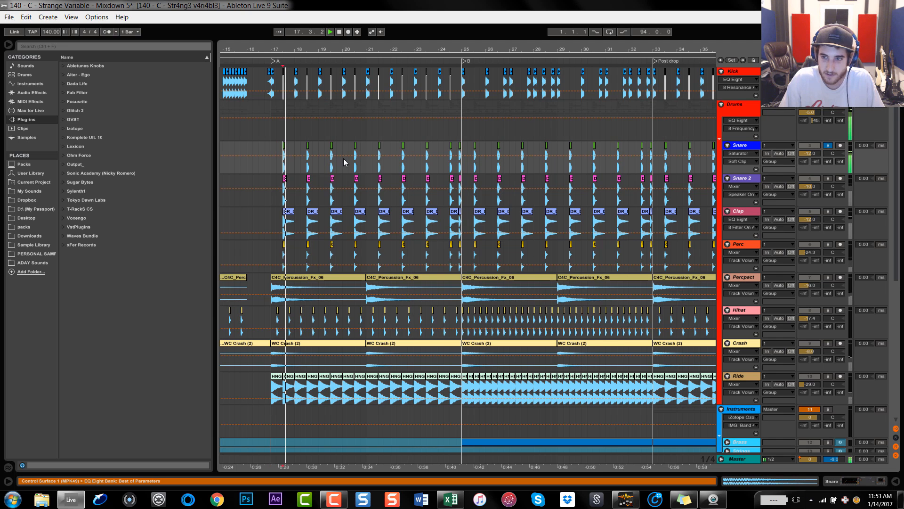
pyautogui.click(828, 178)
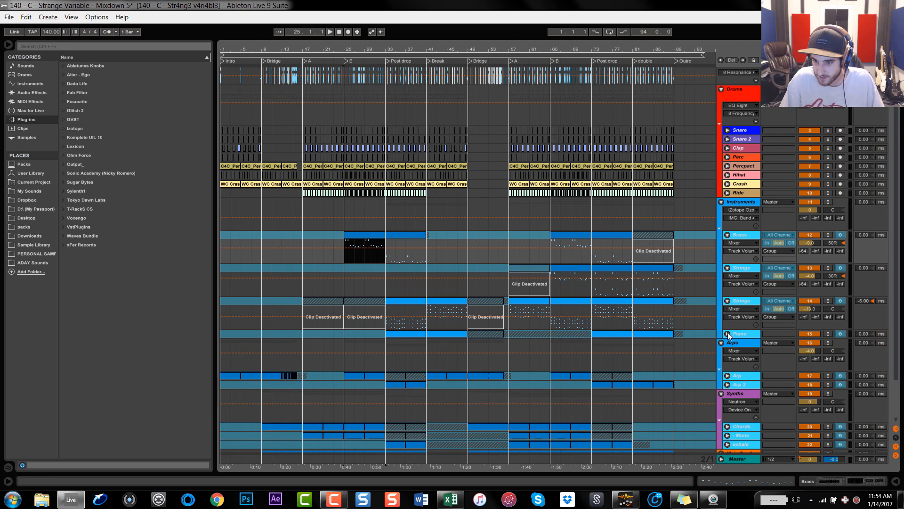
# Scroll the track list down to show the Brass, Strings and Piano tracks.
pyautogui.scroll(-3)
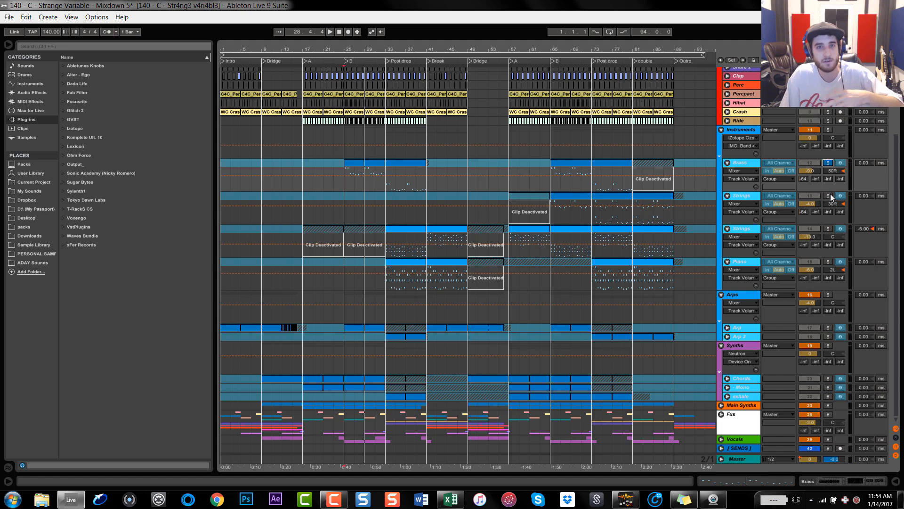
# Select the Brass clip in the Post drop section and play from there.
pyautogui.click(403, 173)
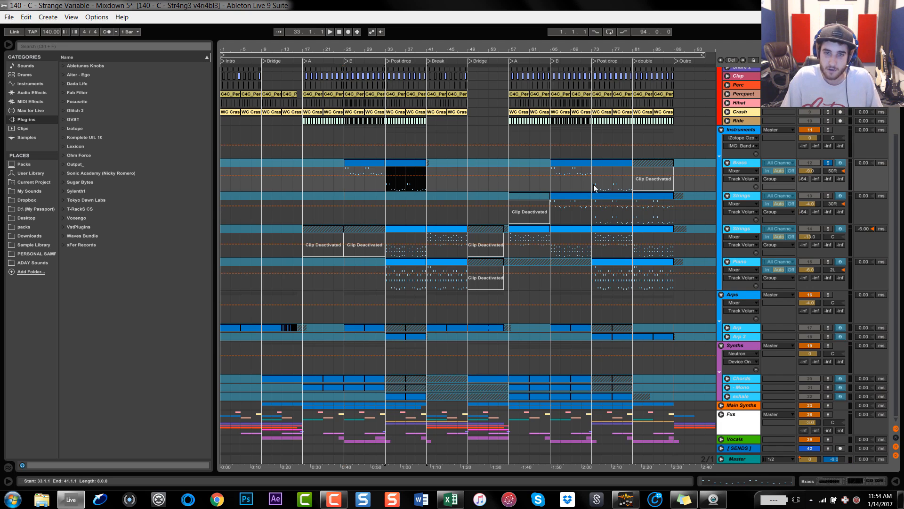
pyautogui.click(329, 31)
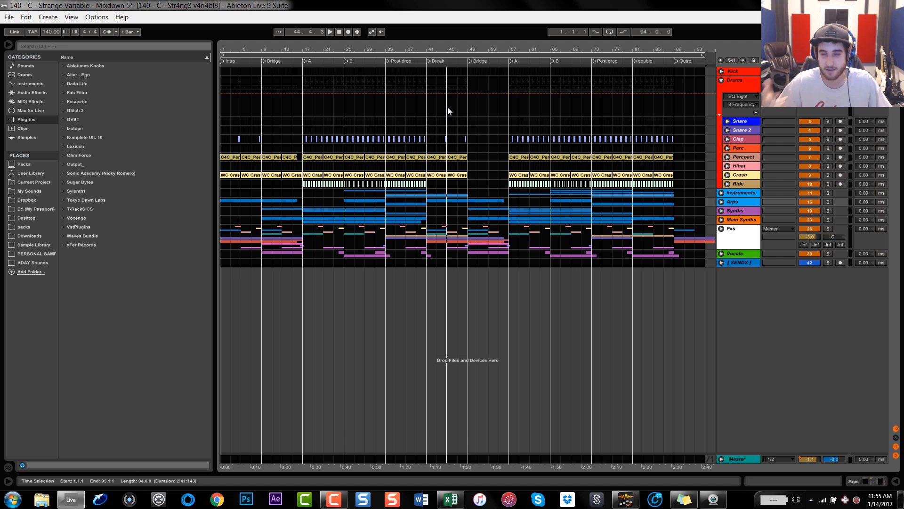
pyautogui.moveTo(509, 151)
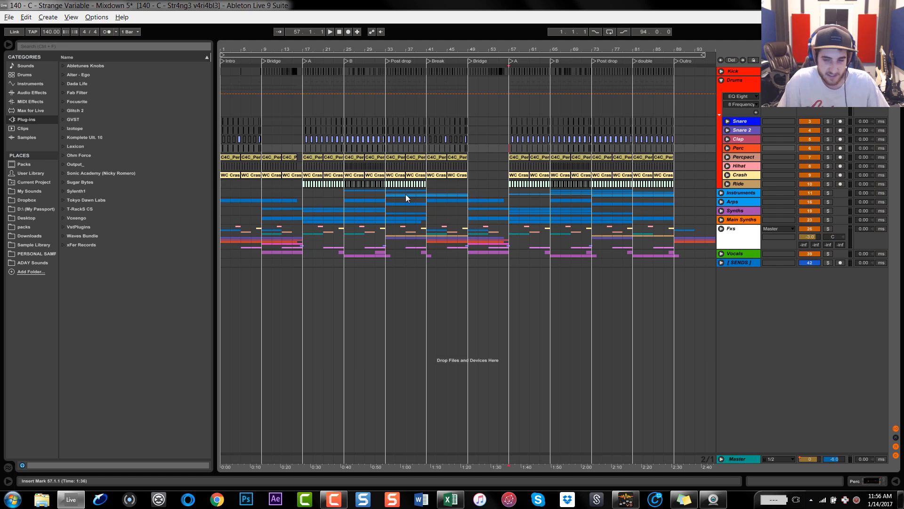
pyautogui.moveTo(708, 261)
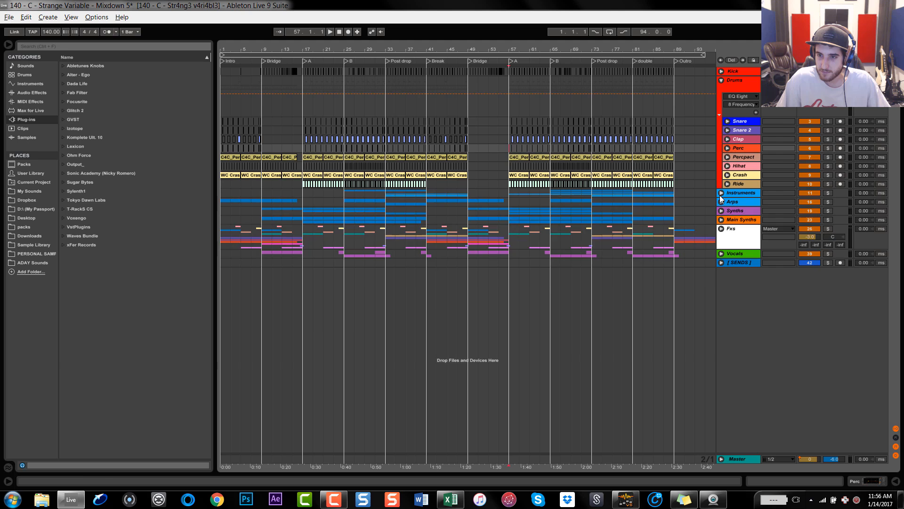
# Unfold the Instruments group to show Brass, Strings and Piano.
pyautogui.click(721, 193)
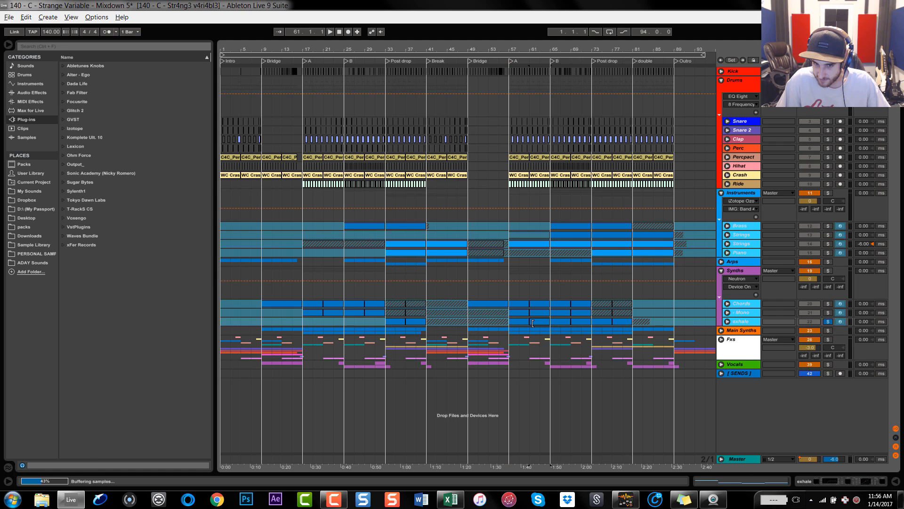
# Expand the Fxs group, then zoom in on the Break and Bridge sections.
pyautogui.click(726, 321)
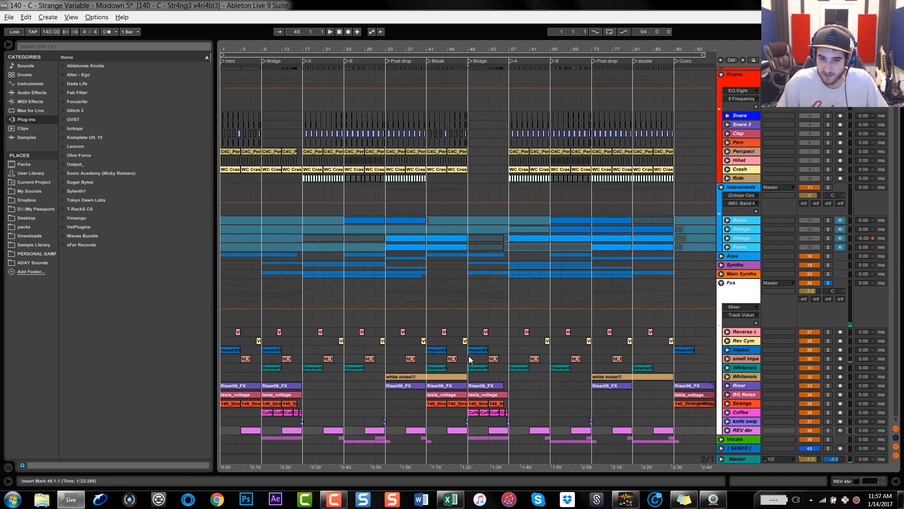
pyautogui.click(330, 31)
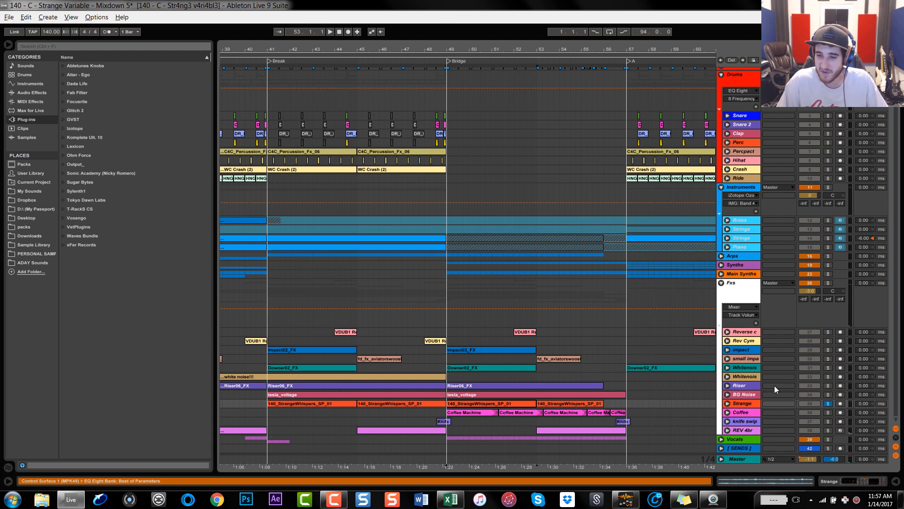
# Unfold the Vocals group and Main vox track to show the Main vox and vox chop clips.
pyautogui.click(329, 32)
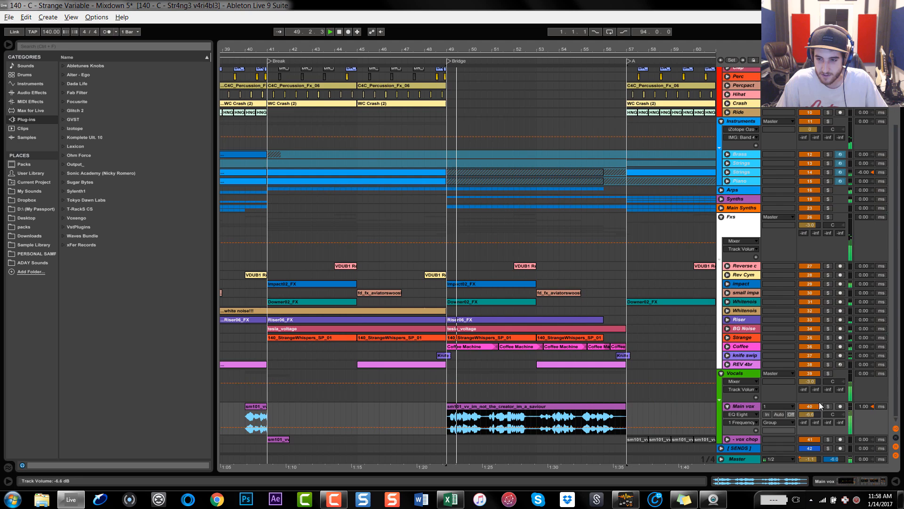
pyautogui.click(827, 406)
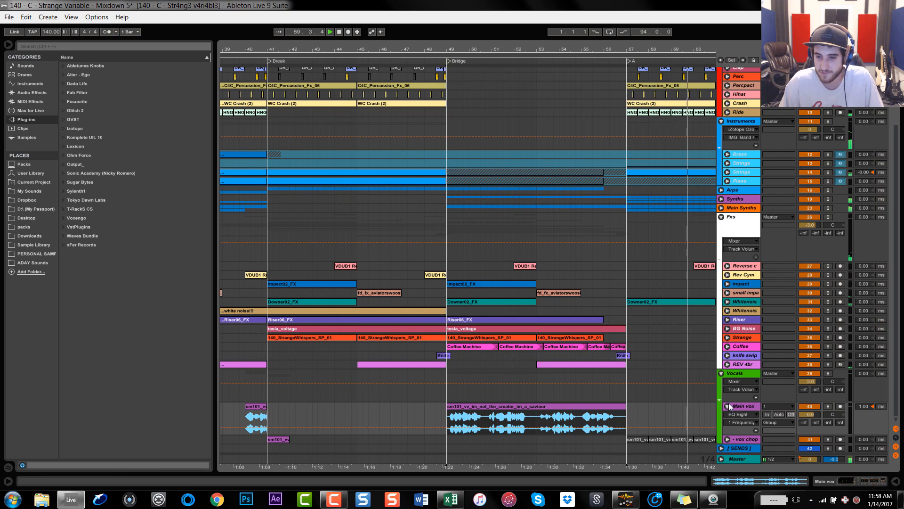
# Collapse the Main vox track to a compact lane, keeping the Vocals group expanded.
pyautogui.click(722, 373)
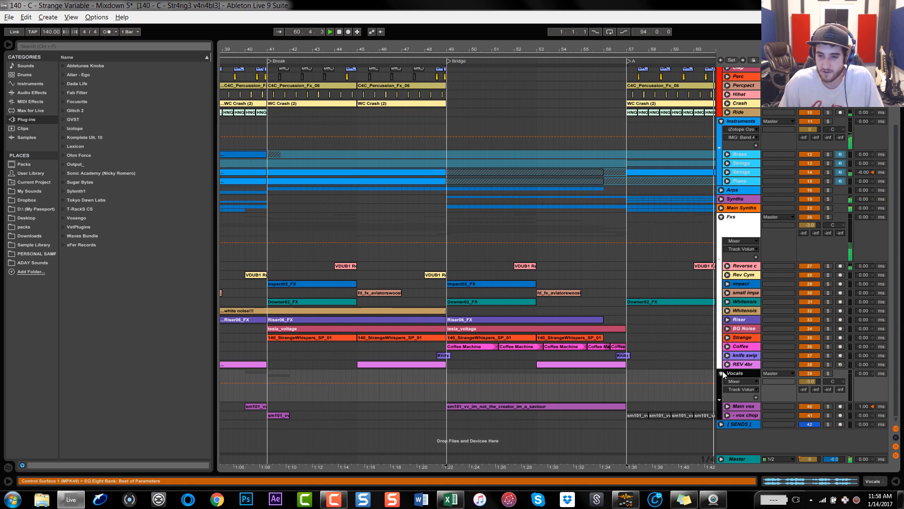